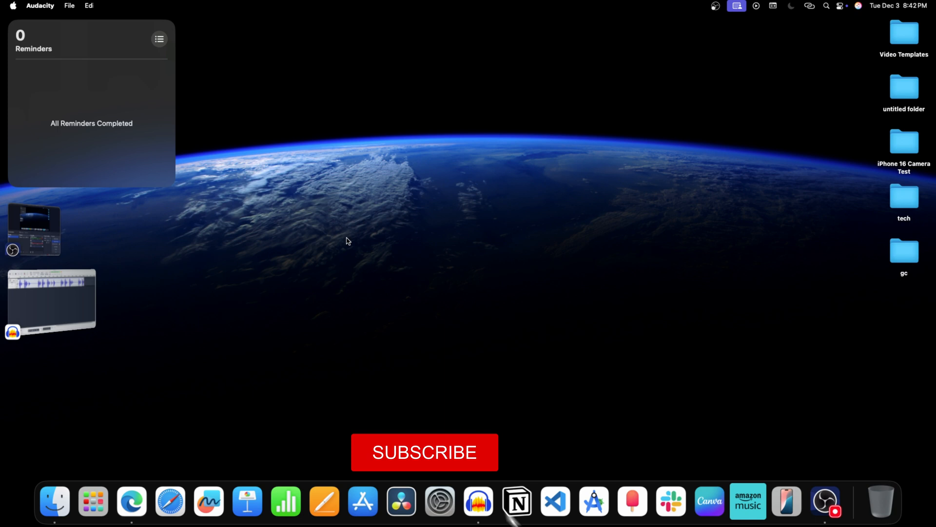
Step: Delete the Clay app from Launchpad and confirm the deletion
left_click(424, 452)
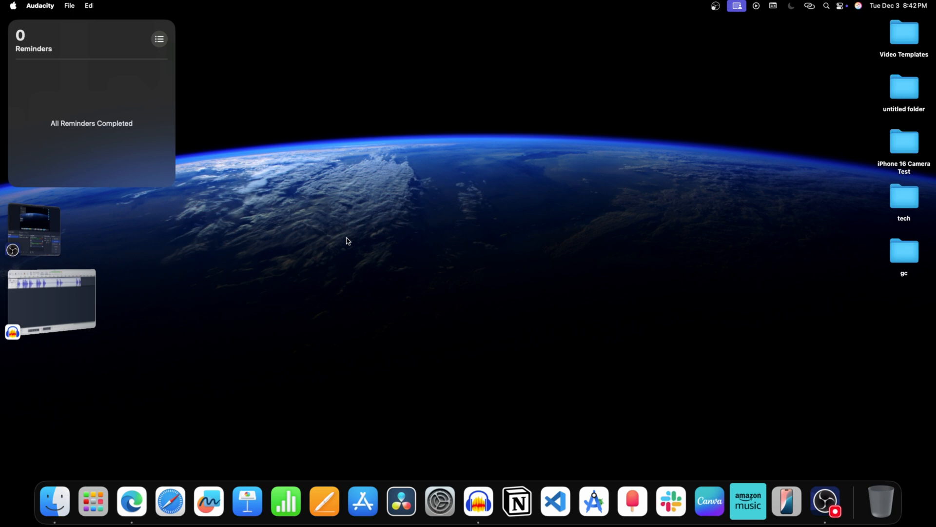
mouse_move(92, 501)
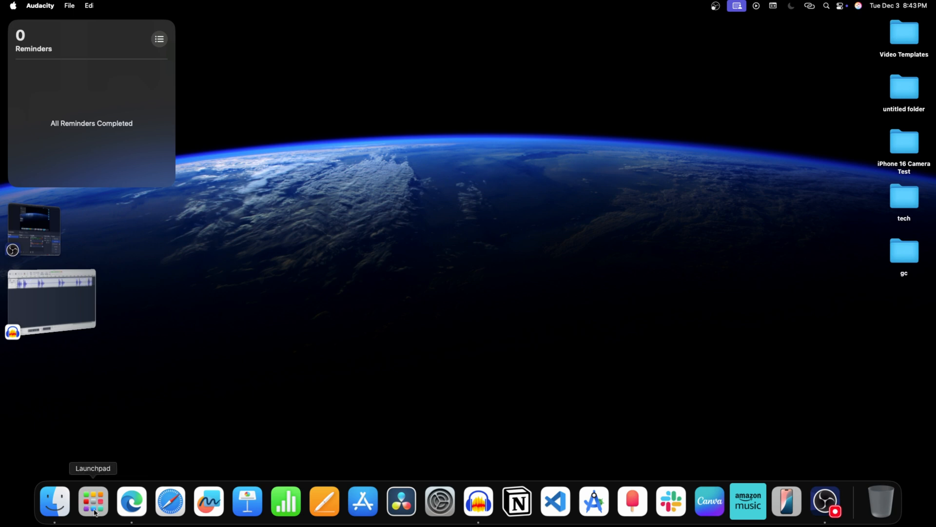
left_click(93, 501)
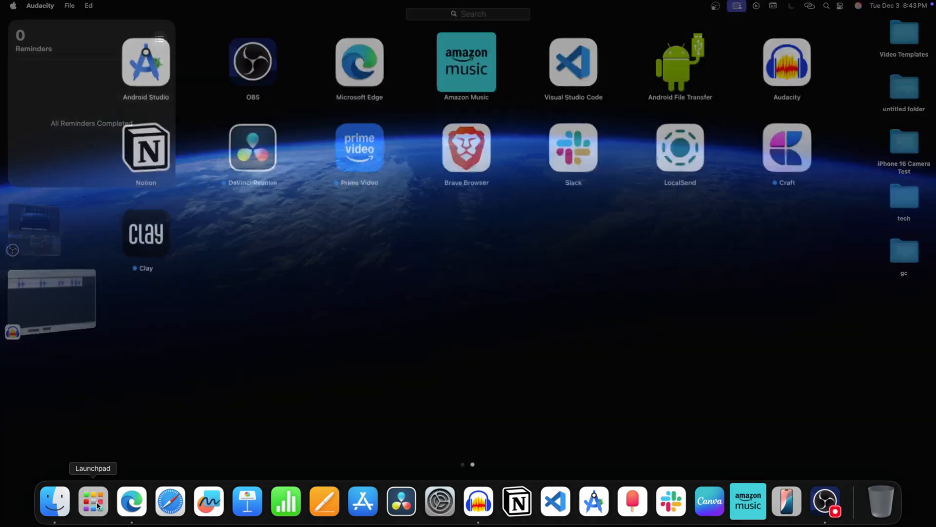
left_click(93, 502)
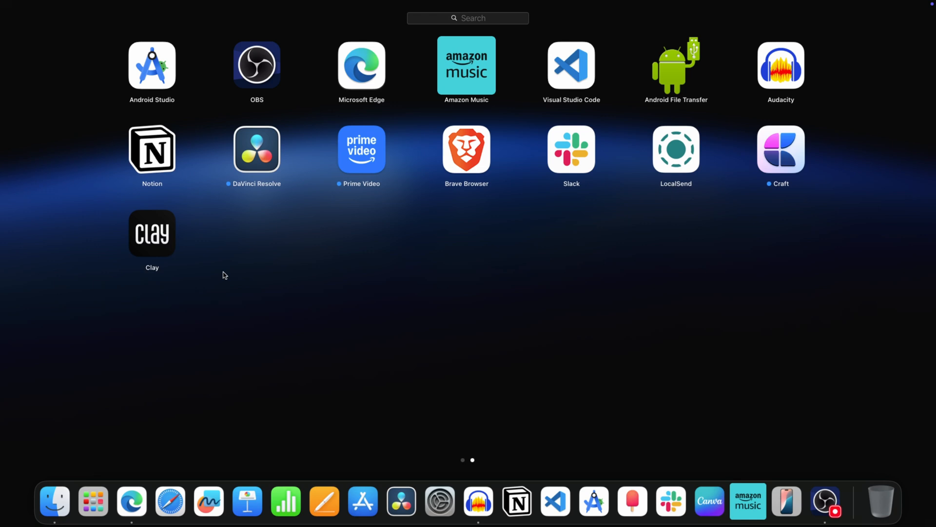
mouse_move(157, 250)
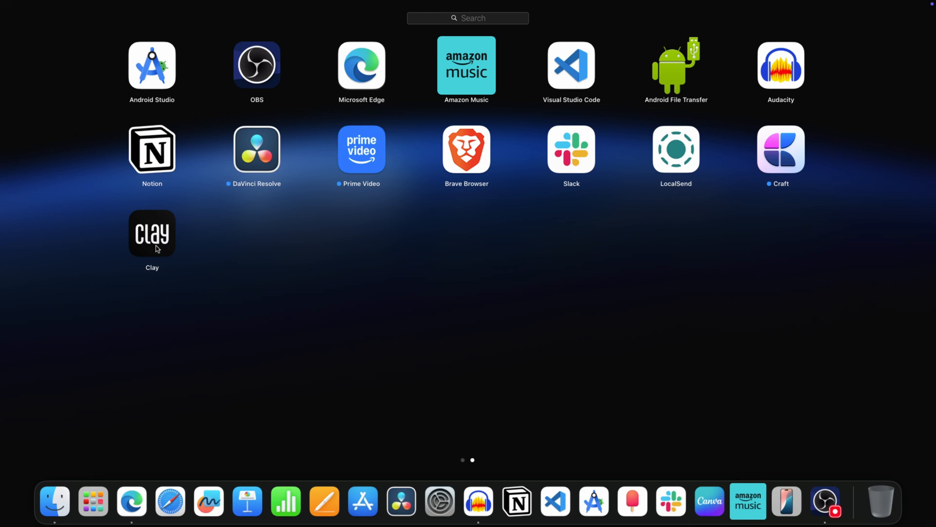
mouse_move(156, 244)
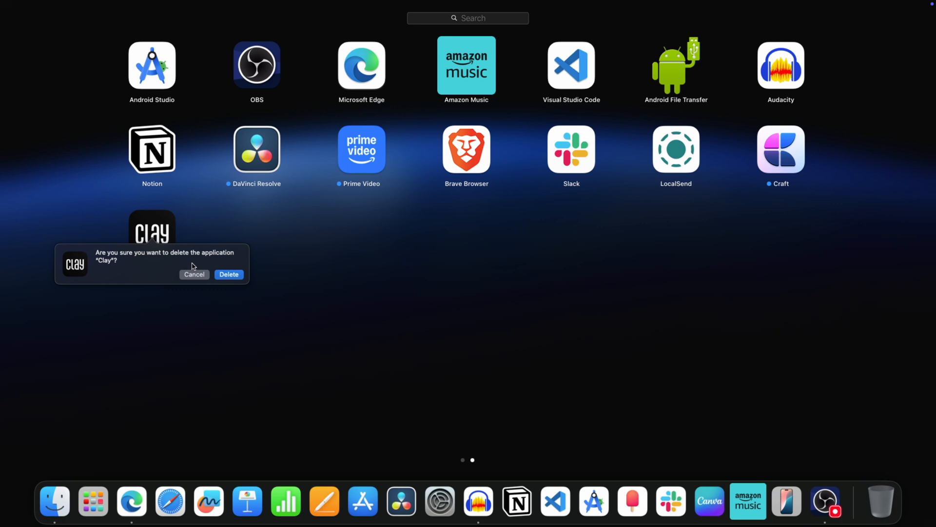
left_click(229, 274)
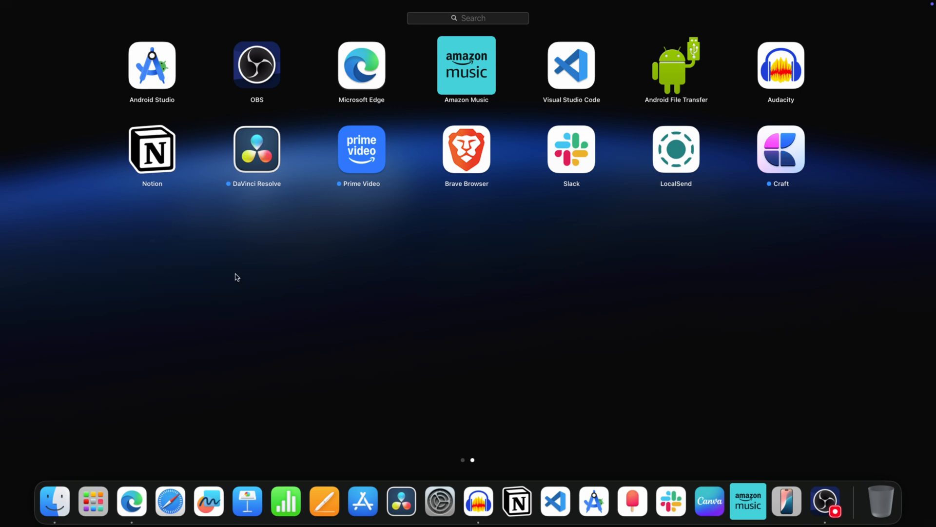
mouse_move(336, 285)
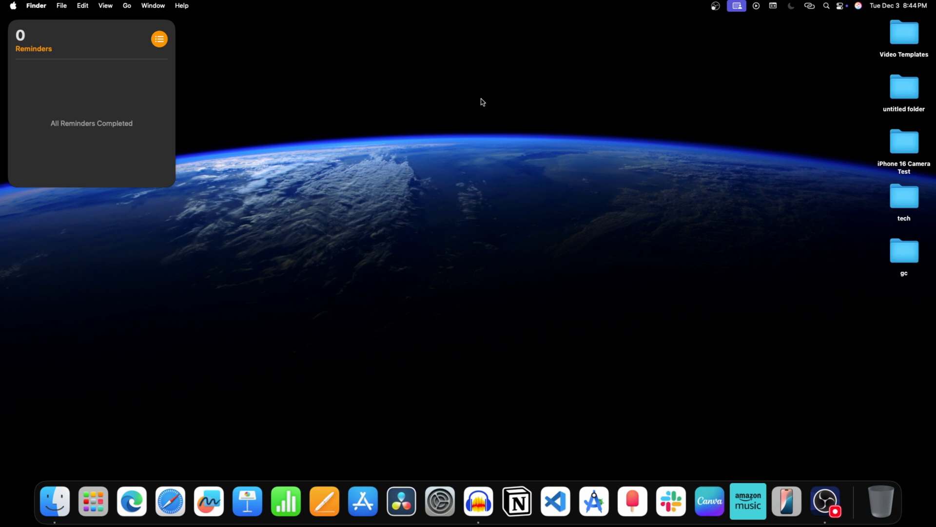
mouse_move(54, 501)
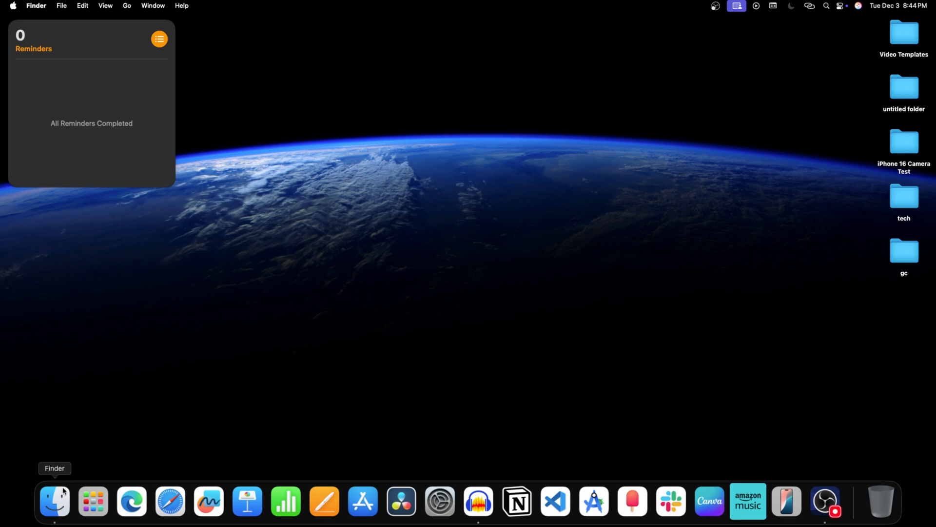
mouse_move(60, 494)
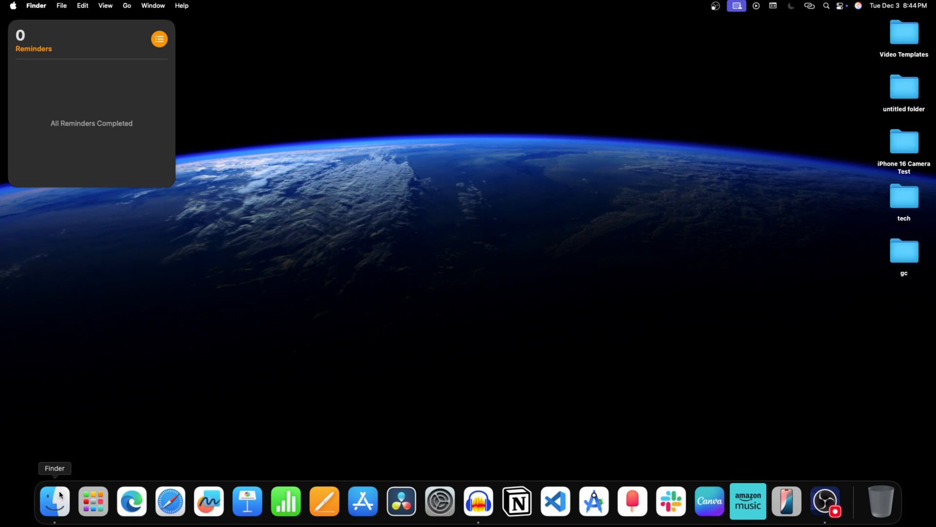
Step: Open a Finder window from the Dock showing Recents
left_click(54, 500)
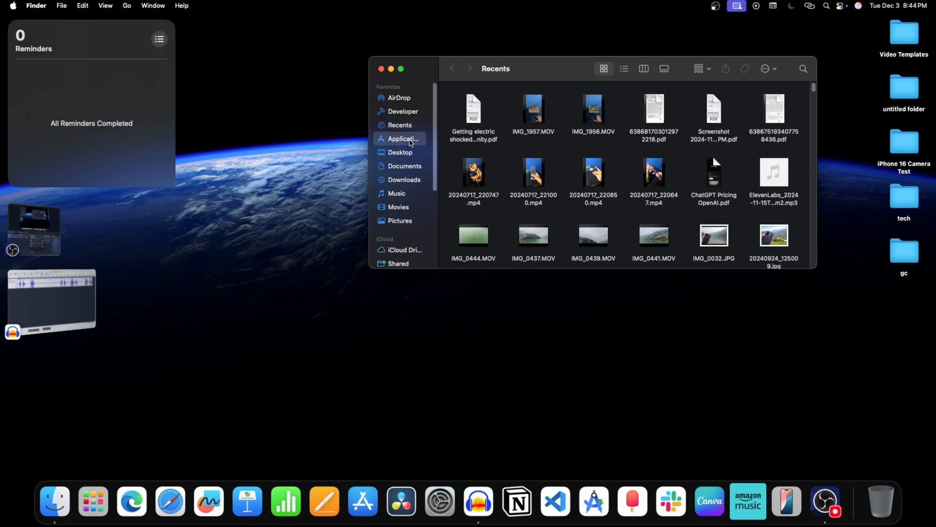
Step: Move Craft from Applications to the Trash, authorising with the admin password
left_click(402, 139)
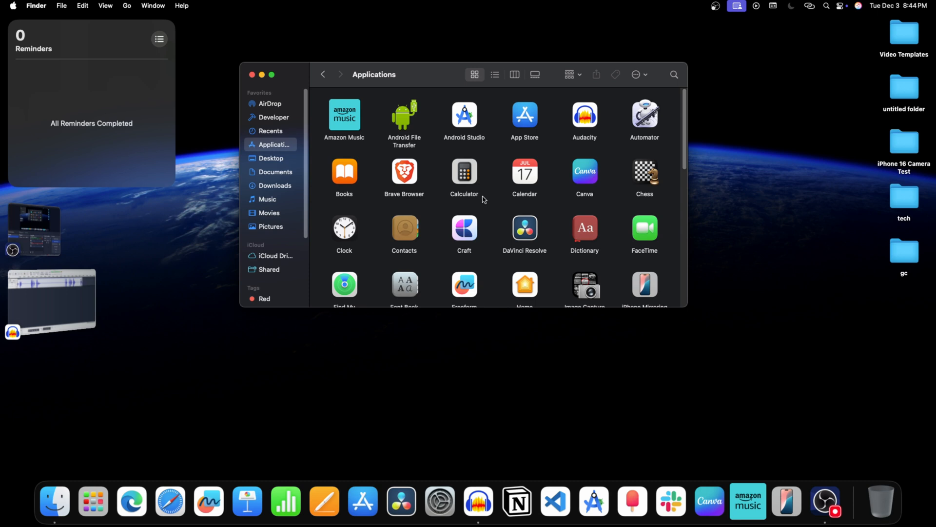
mouse_move(458, 238)
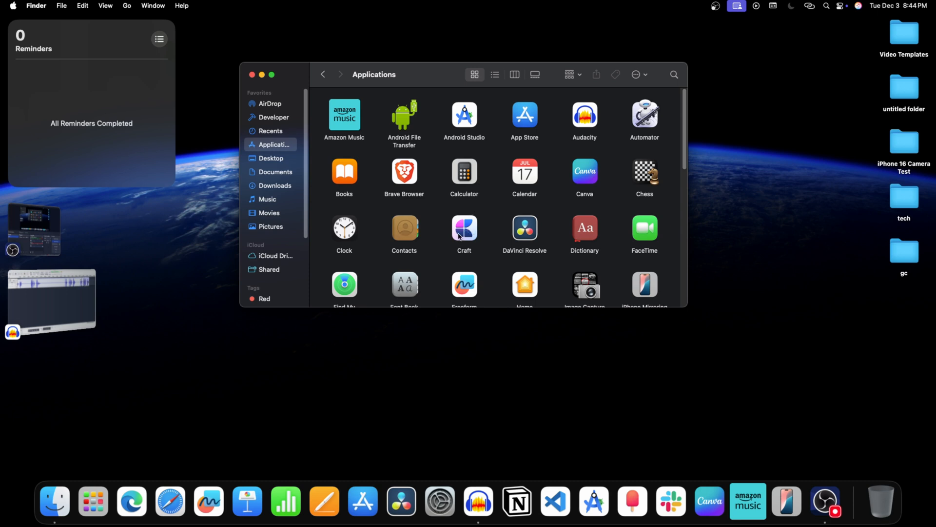
right_click(464, 228)
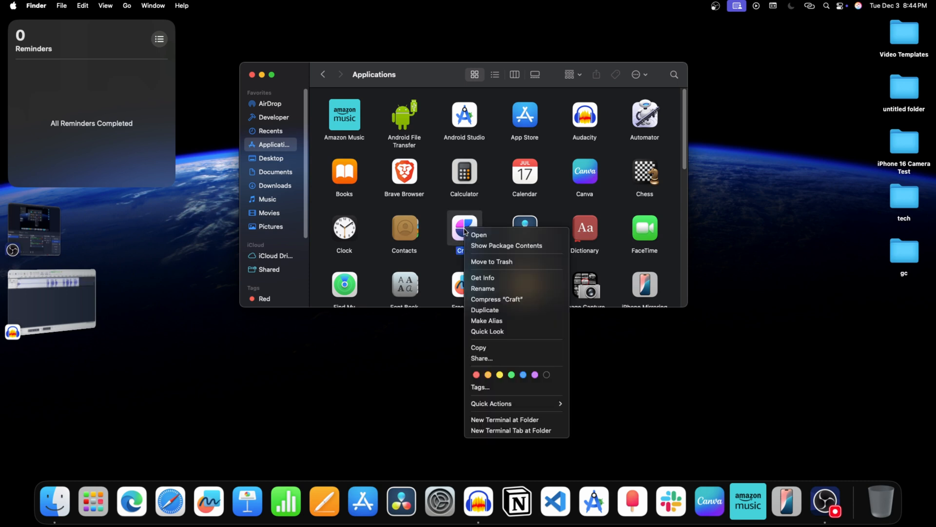
mouse_move(491, 261)
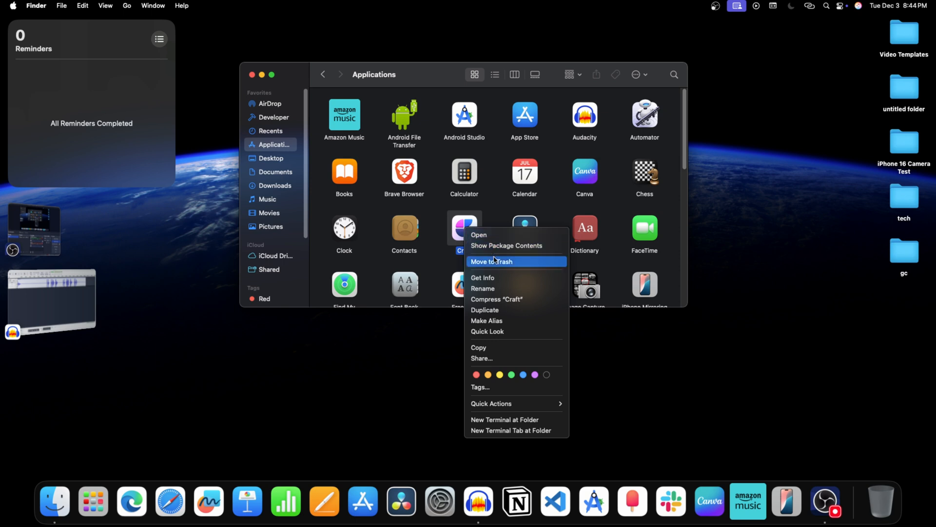
mouse_move(503, 268)
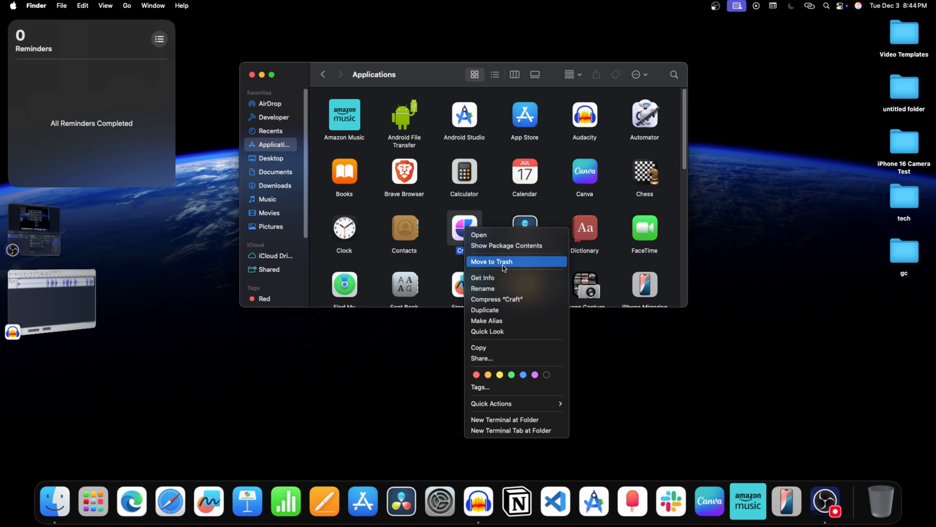
left_click(490, 264)
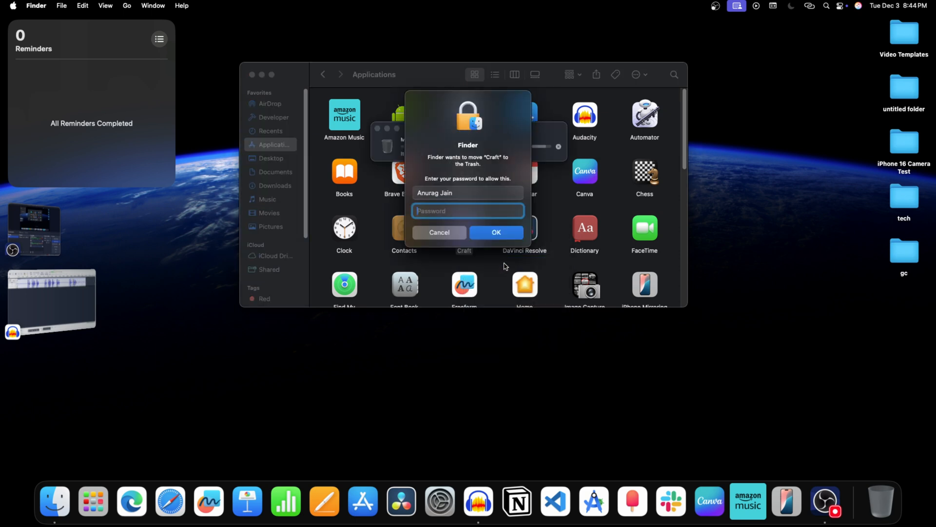
type("••")
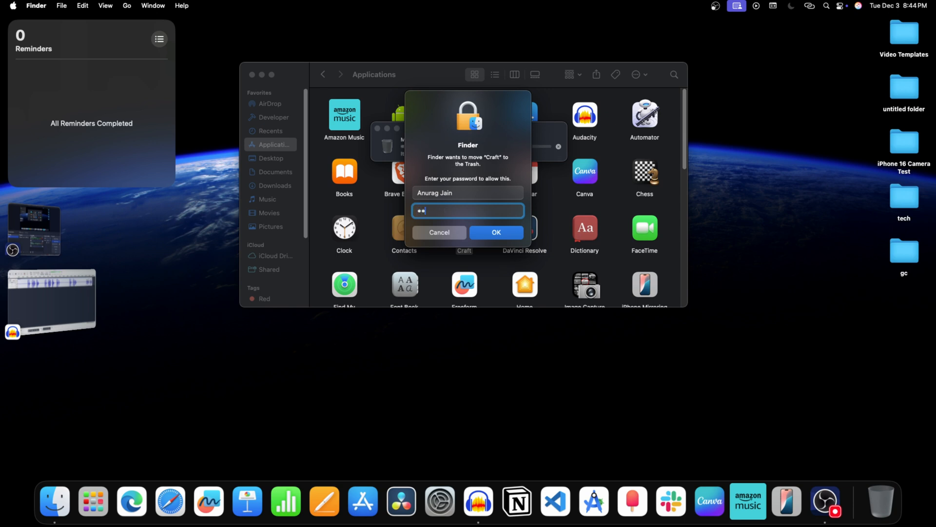
left_click(495, 232)
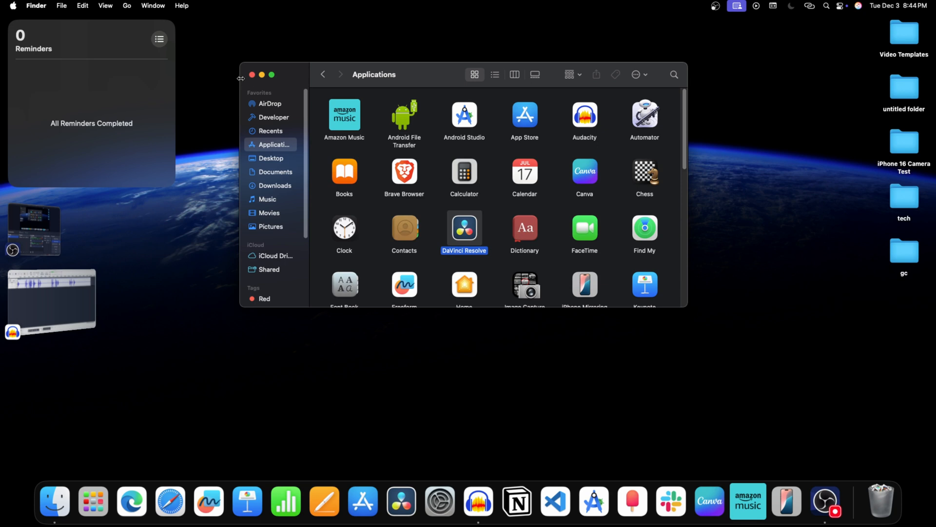
mouse_move(255, 79)
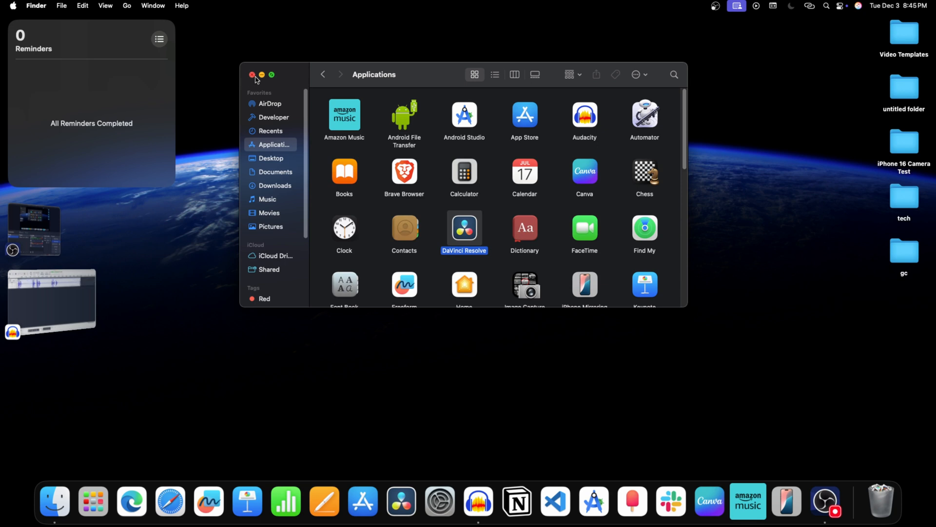
Step: Close the Applications window and empty the Trash from the Dock
left_click(252, 75)
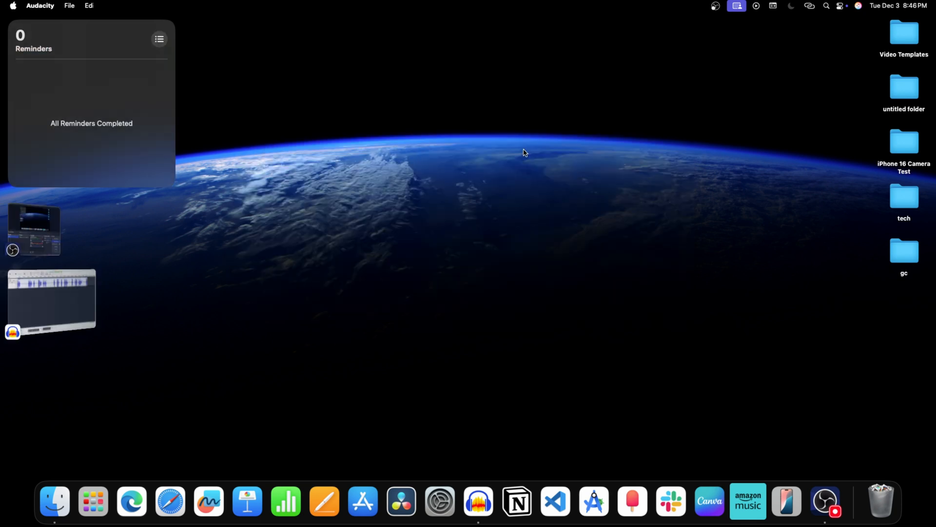
left_click(739, 324)
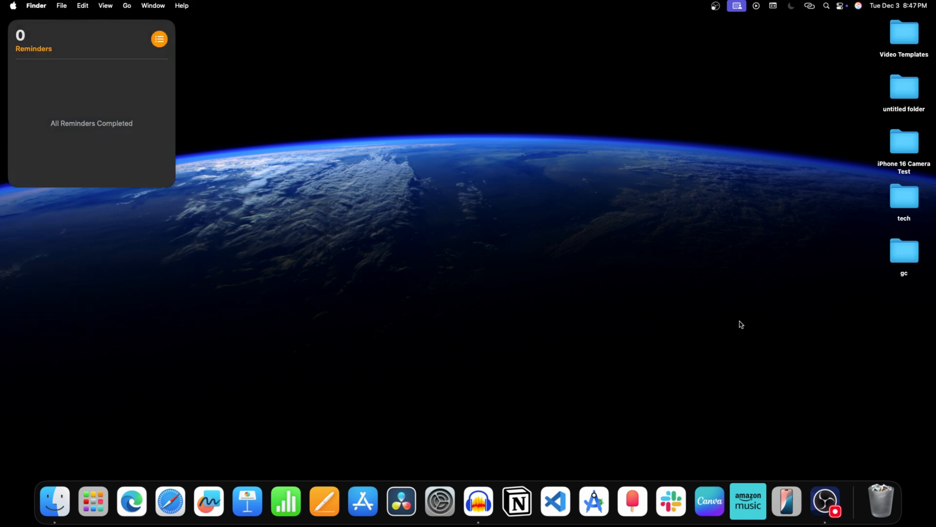
mouse_move(880, 489)
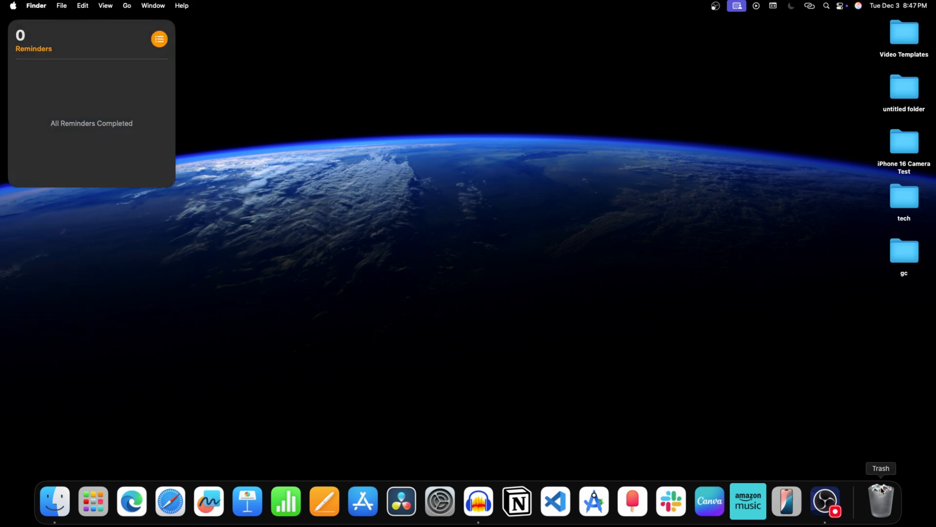
right_click(881, 502)
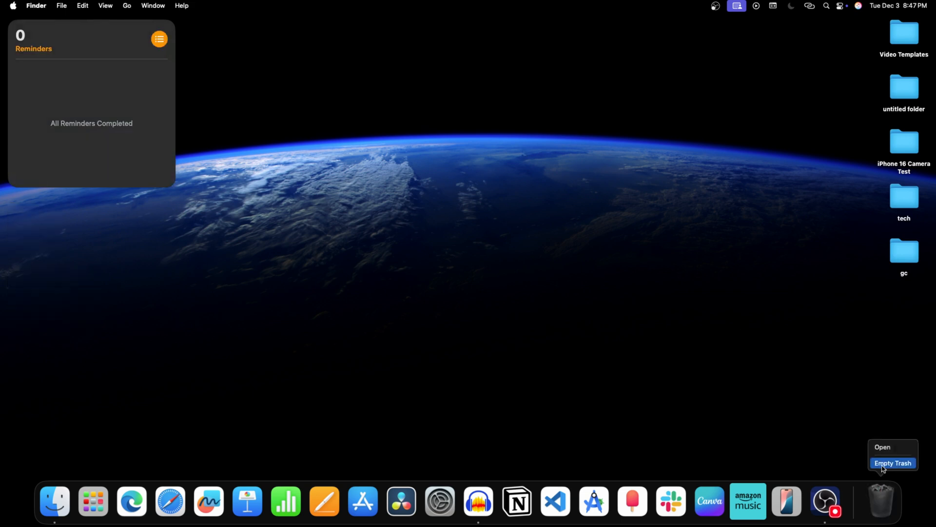
left_click(891, 463)
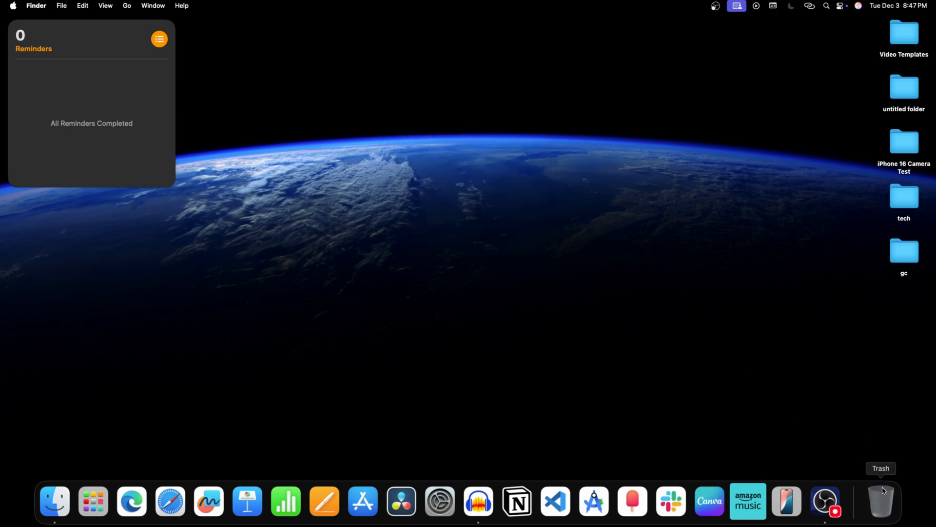
mouse_move(493, 160)
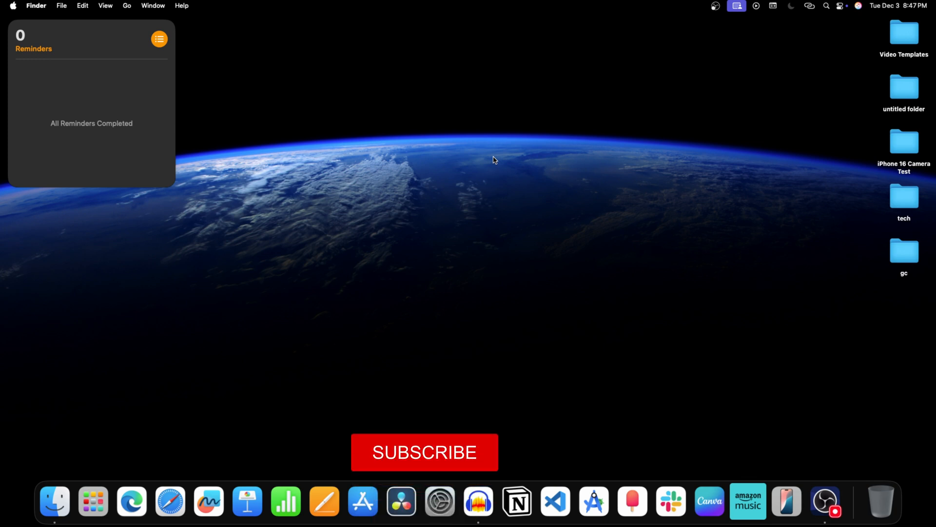
left_click(424, 452)
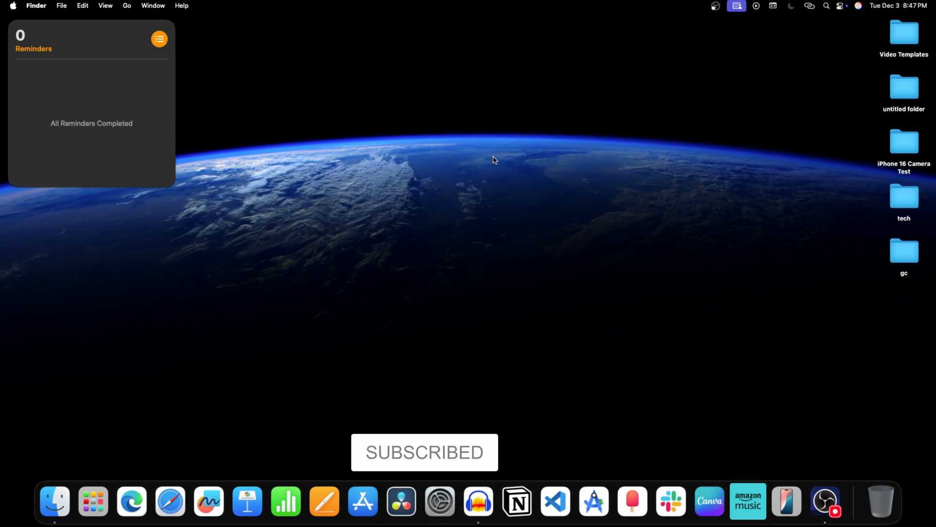